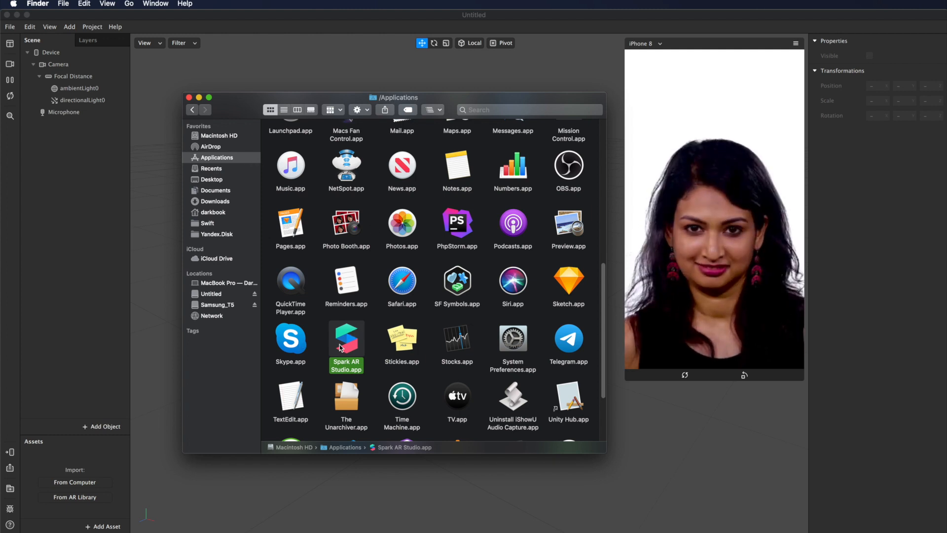
Show the Spark AR Studio.app package contents and browse into Contents > Resources.
right_click(346, 339)
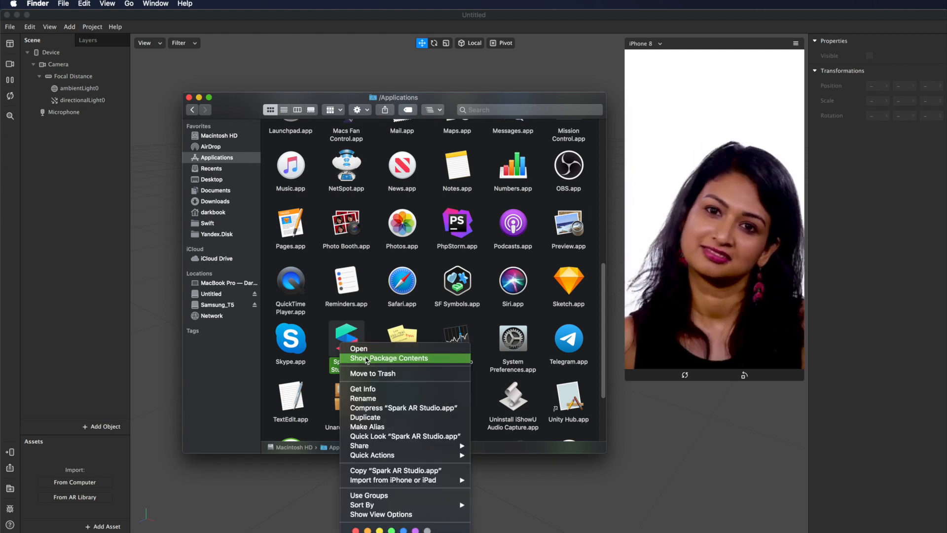
left_click(389, 358)
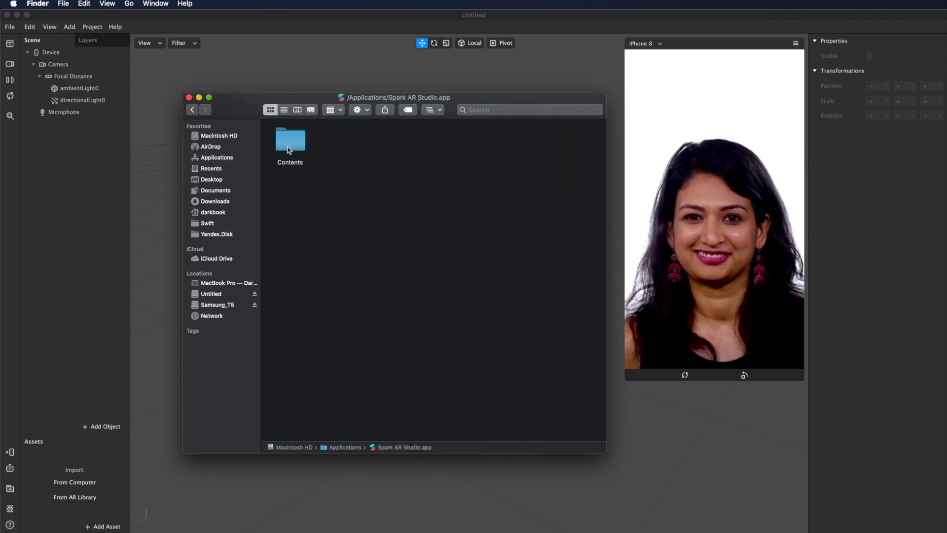
double_click(290, 139)
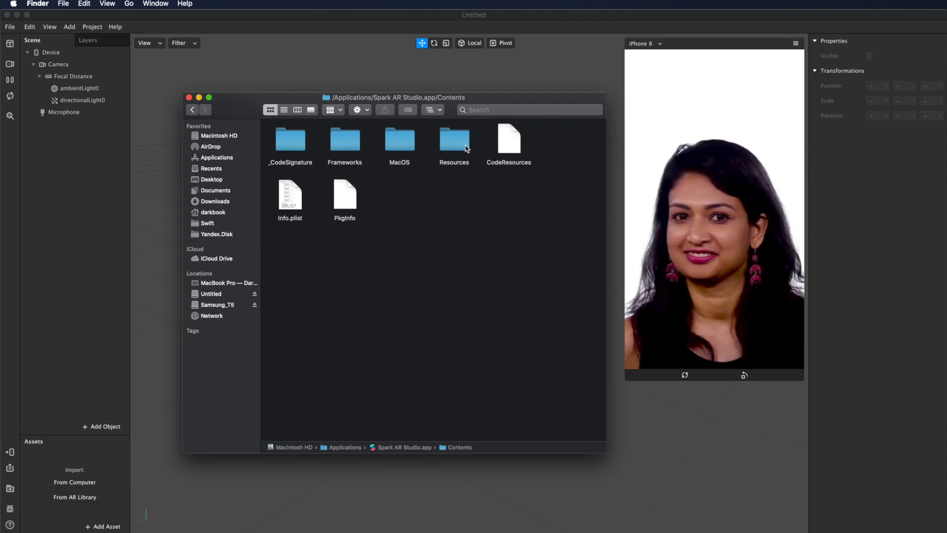
double_click(454, 139)
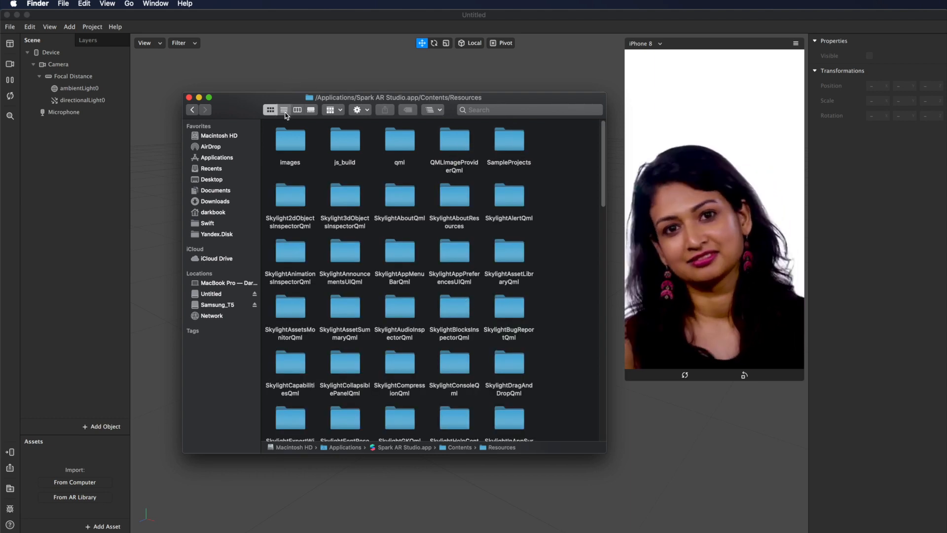
Switch Resources to list view and enter the bundled videos folder of .webm clips.
left_click(283, 110)
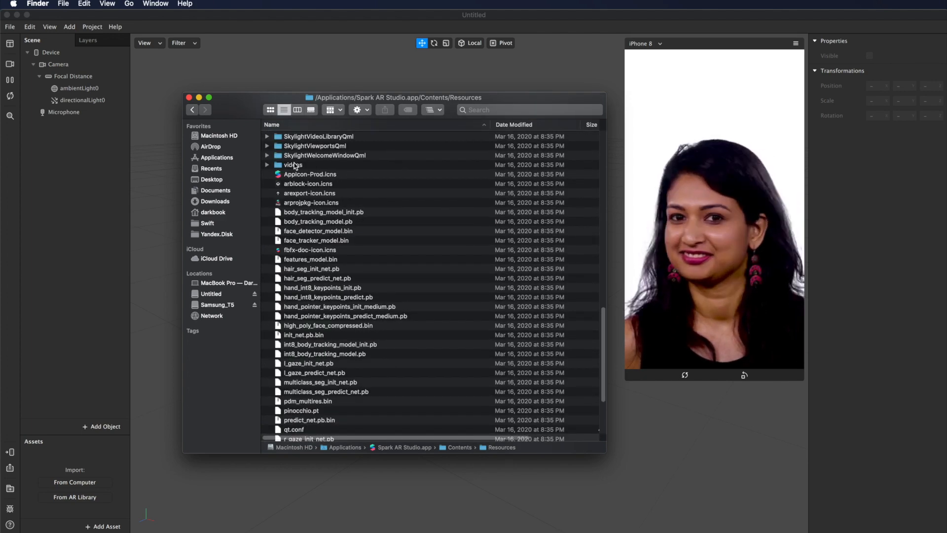
double_click(291, 164)
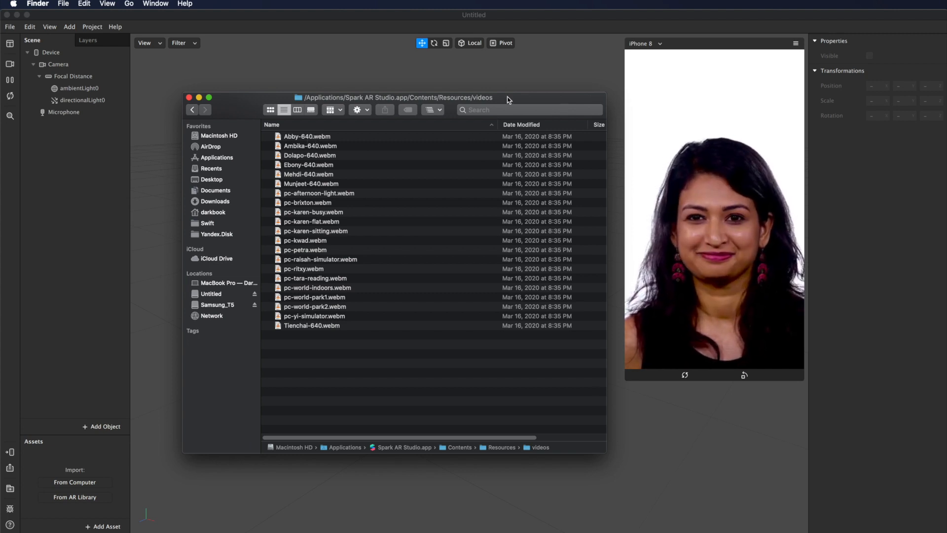
left_click(305, 136)
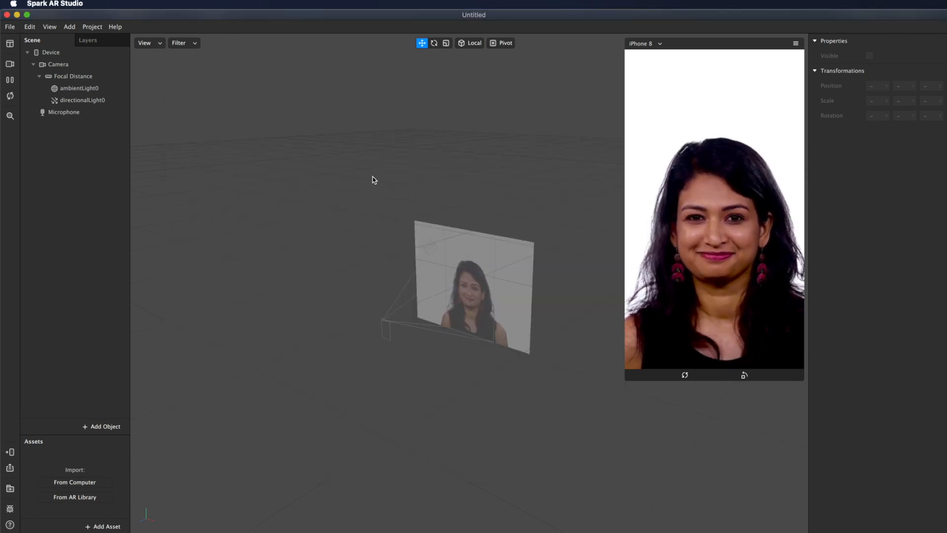
mouse_move(378, 241)
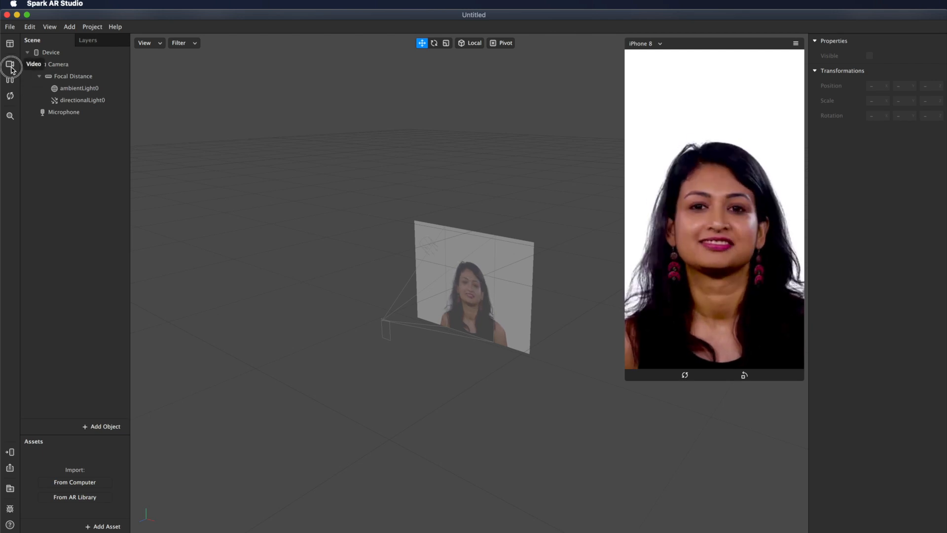
Add pc-karen-busy.webm from the built-in videos folder to the Real-Time Simulation list.
left_click(10, 68)
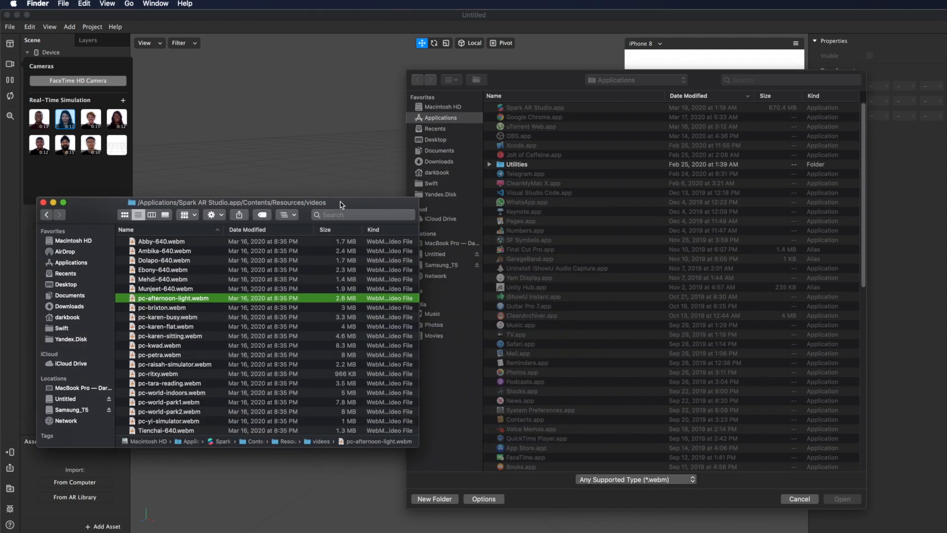
left_click_drag(173, 298, 578, 227)
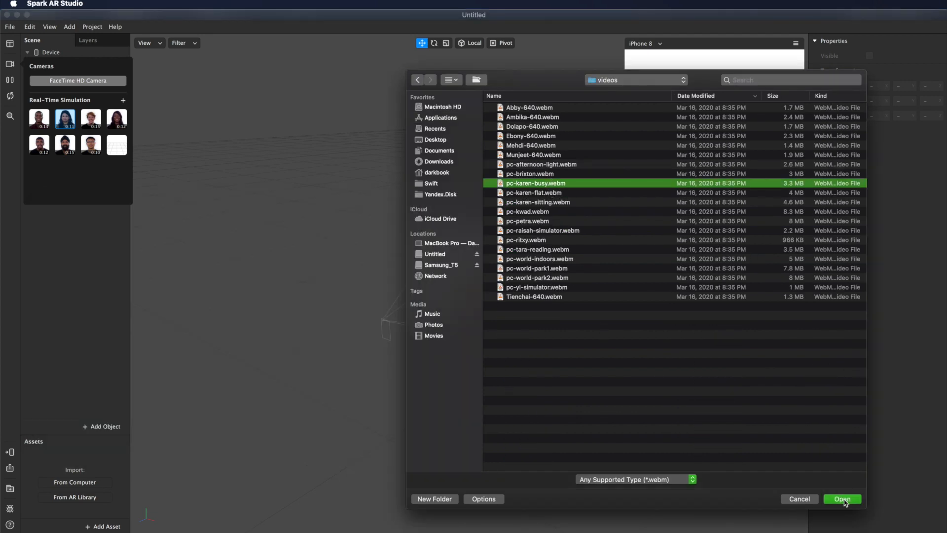
left_click(842, 499)
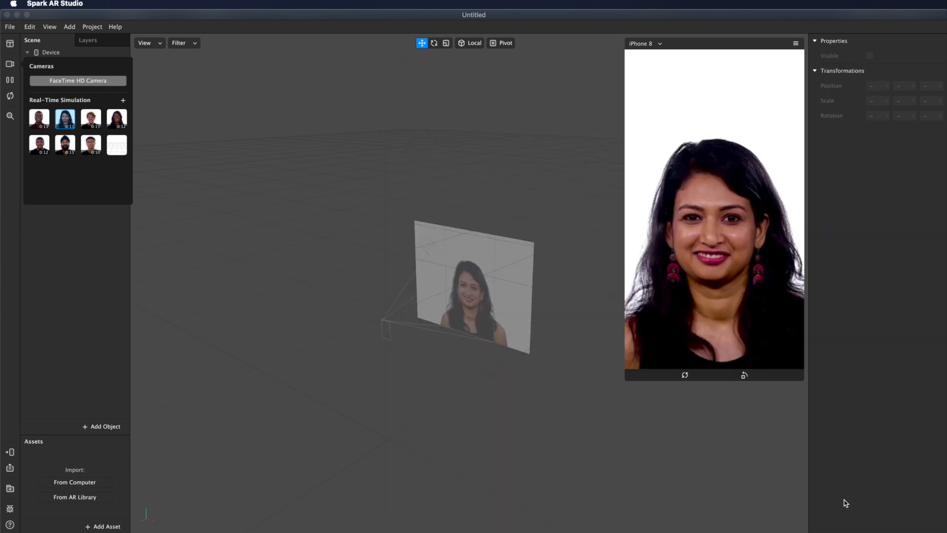
left_click(39, 172)
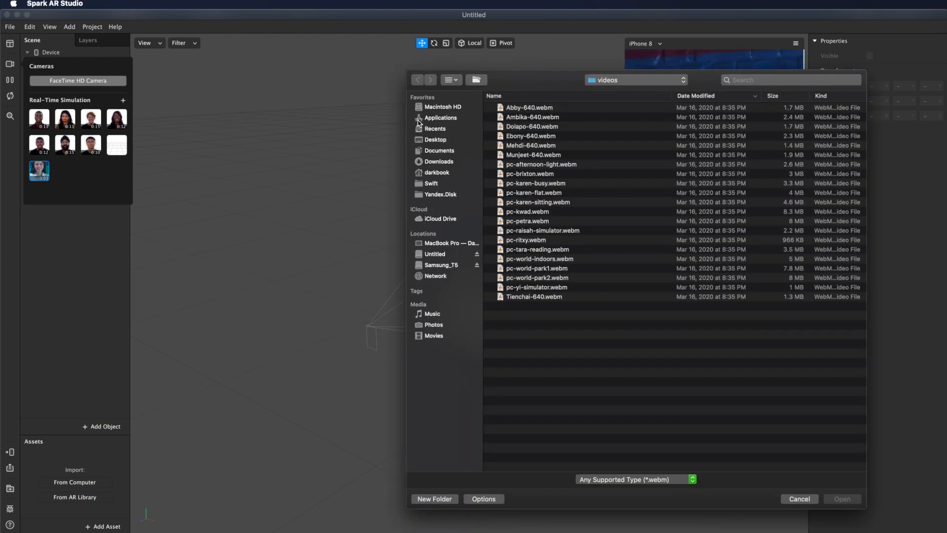
mouse_move(432, 269)
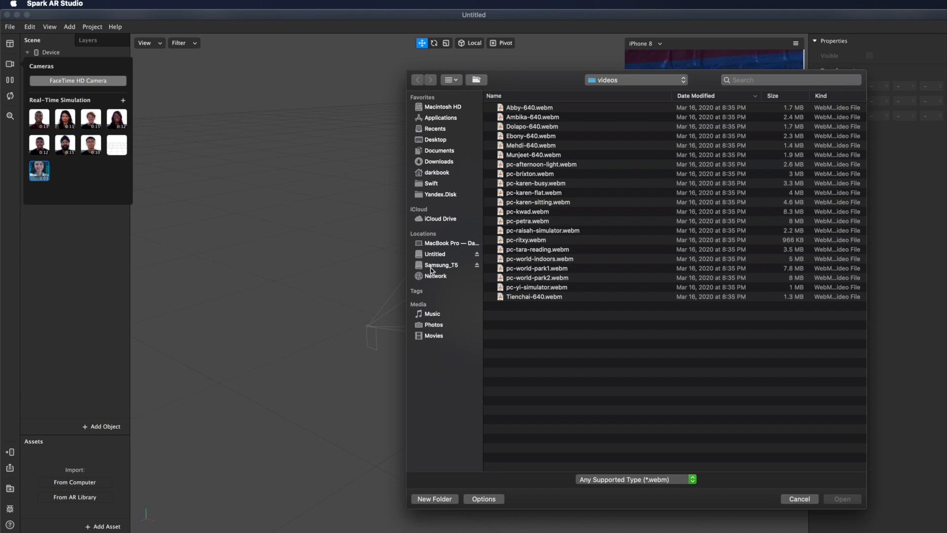
Add test.webm from the Samsung_T5 drive's untitled folder as a simulation video.
left_click(441, 264)
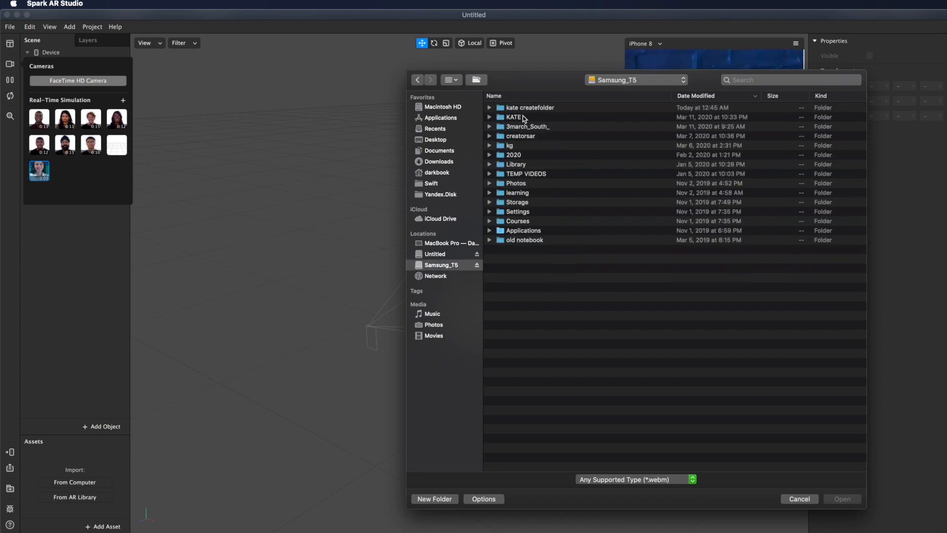
left_click(514, 116)
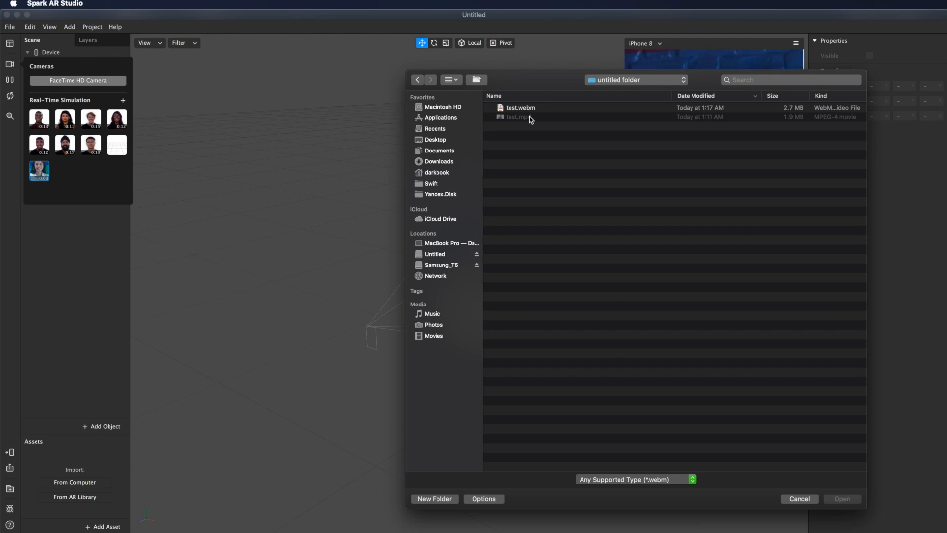
left_click(521, 108)
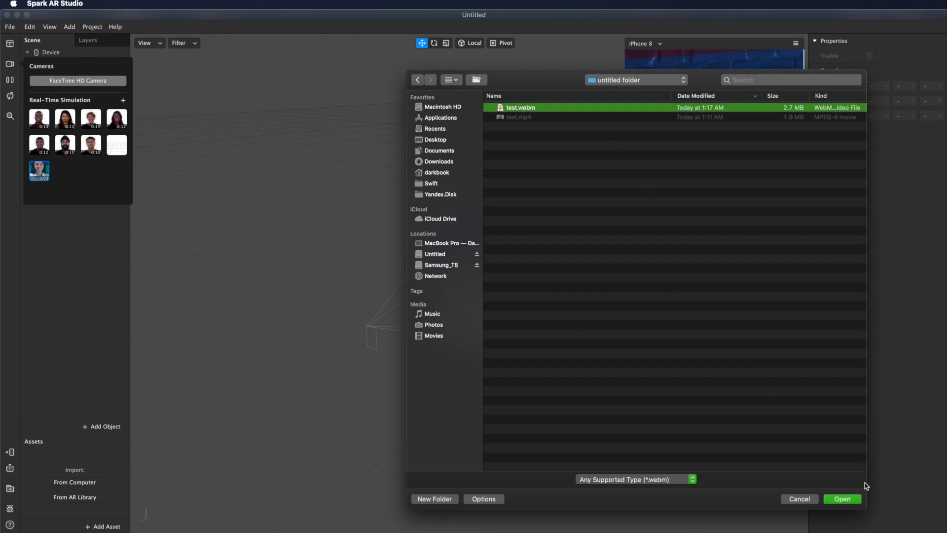
left_click(842, 499)
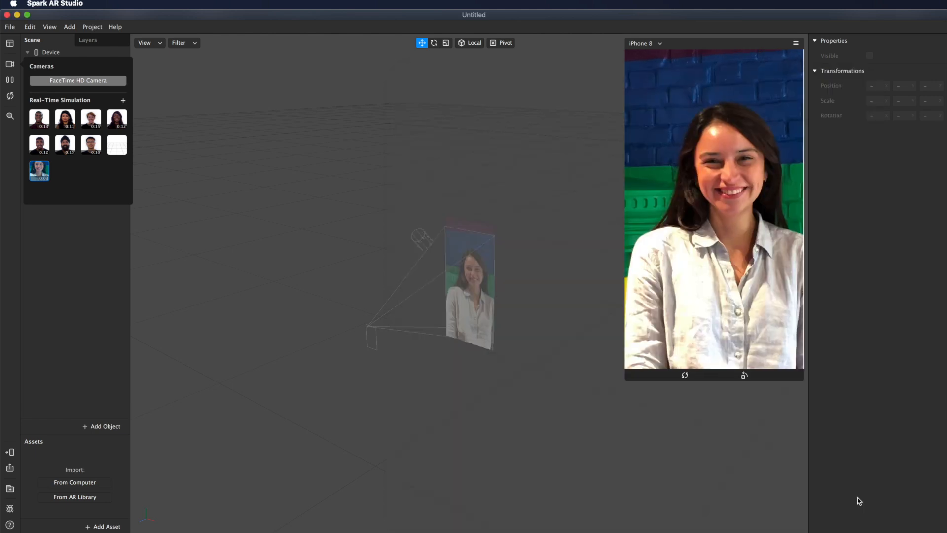
left_click(65, 171)
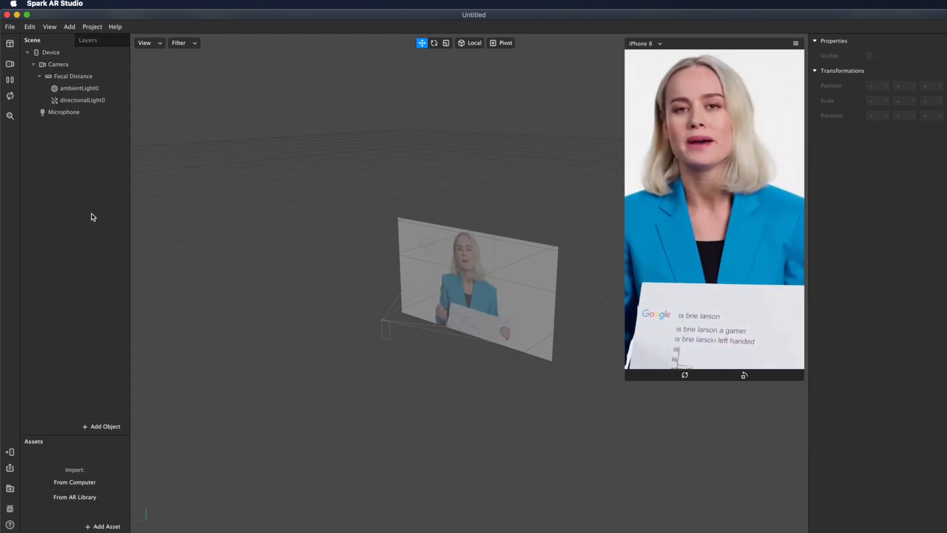
Close the simulation list so the simulator plays the custom woman-with-card video.
left_click(9, 67)
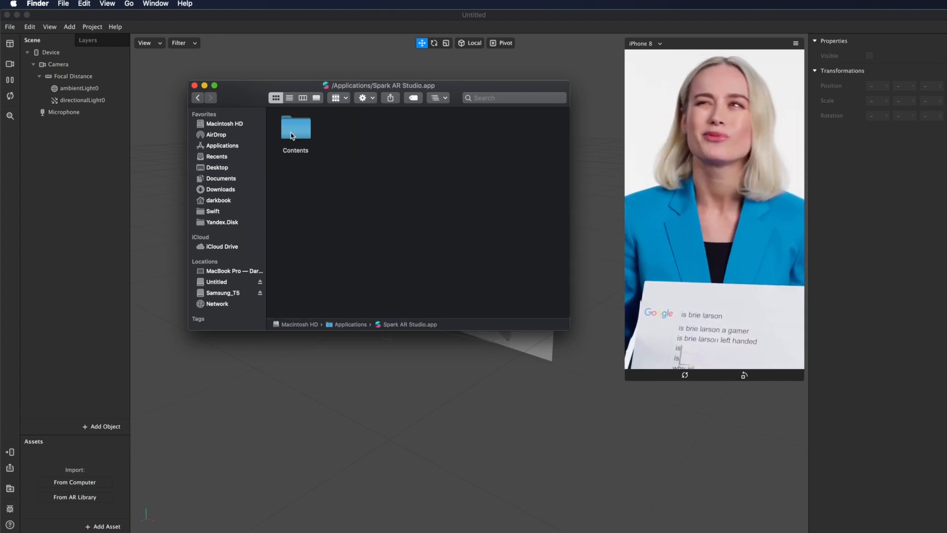
Browse into Contents > Resources inside the Spark AR Studio.app package.
double_click(295, 128)
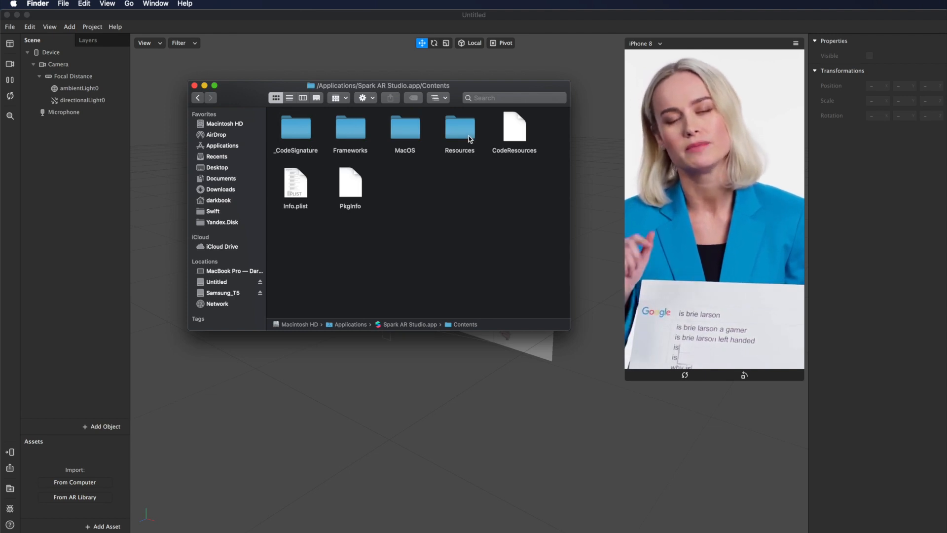
double_click(460, 128)
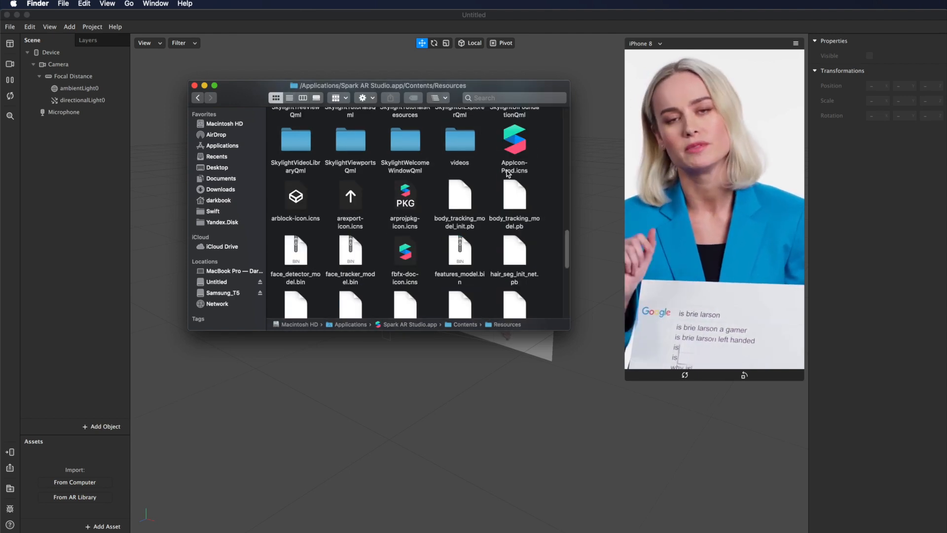